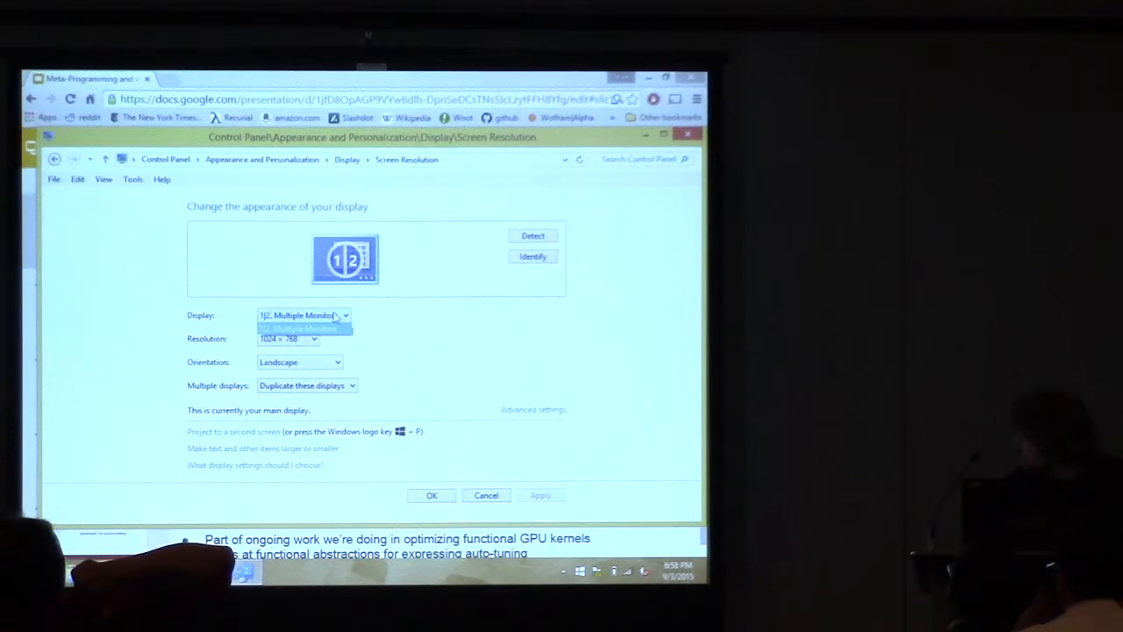
# - Present the Obsidian reduceKernel slide with its circled compute and Program annotations
pyautogui.click(301, 314)
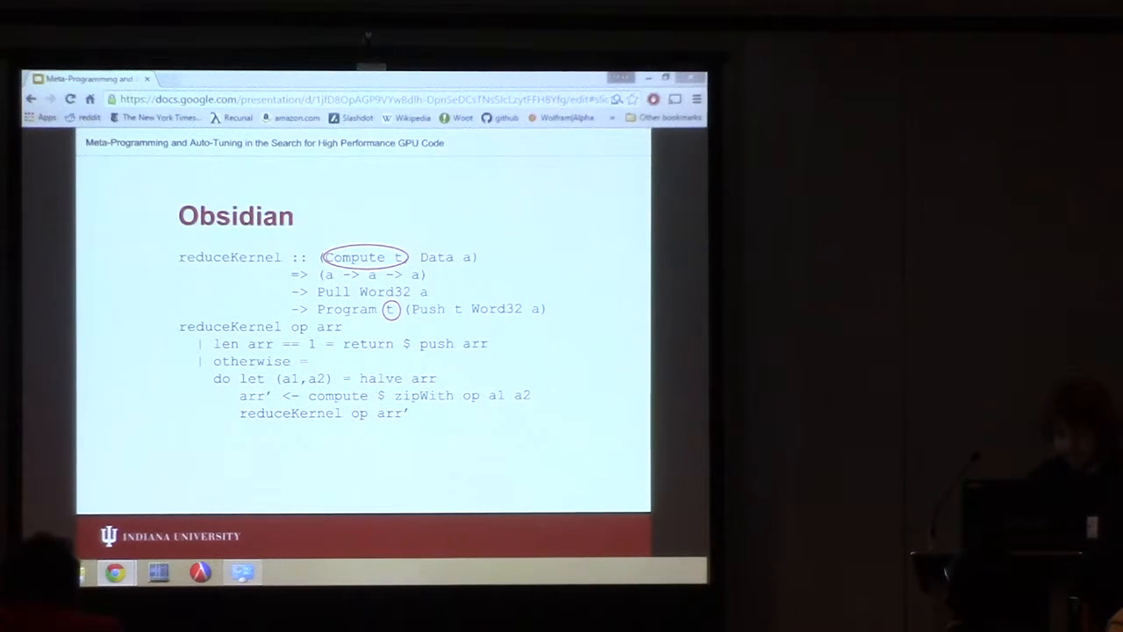
# - Advance past the Obsidian code to the Our Framework section title slide
pyautogui.press('Right')
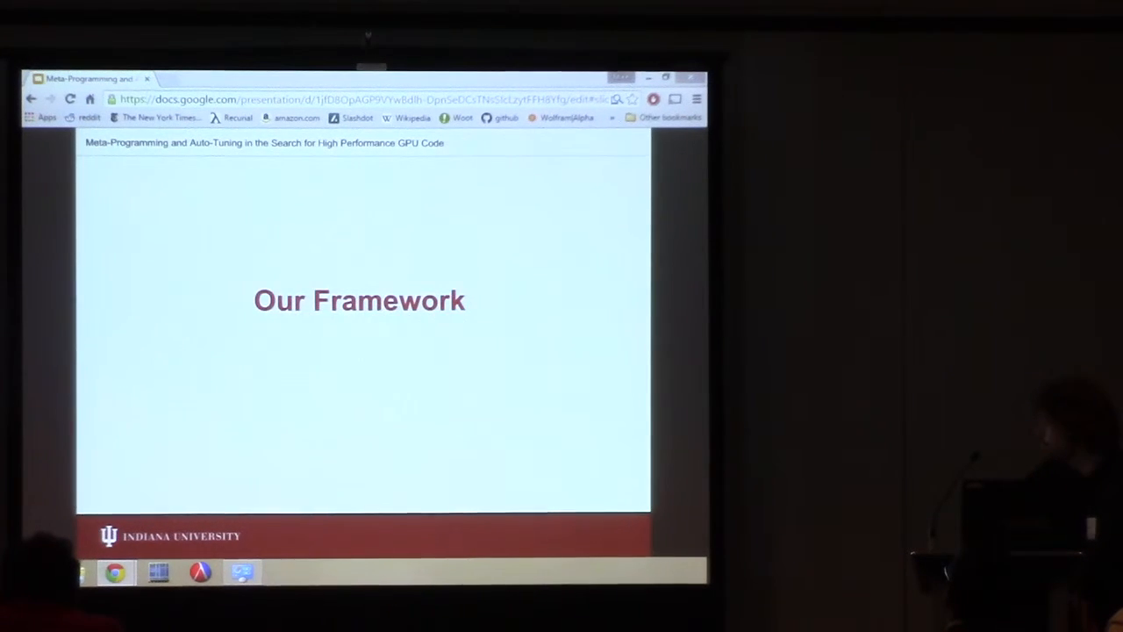
pyautogui.press('Right')
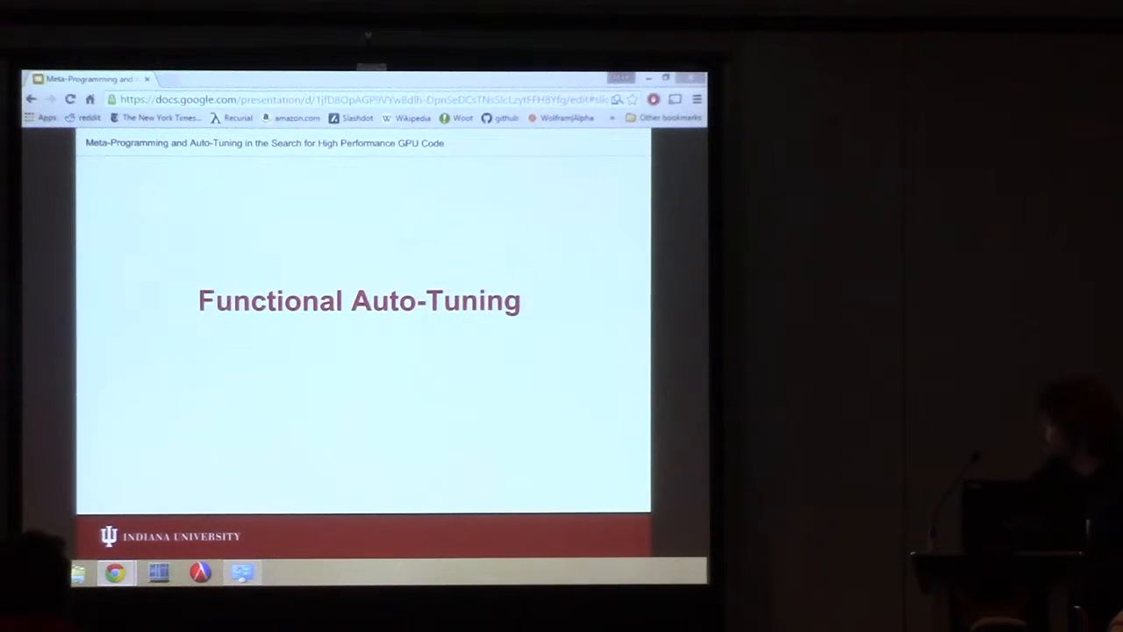
pyautogui.press('Right')
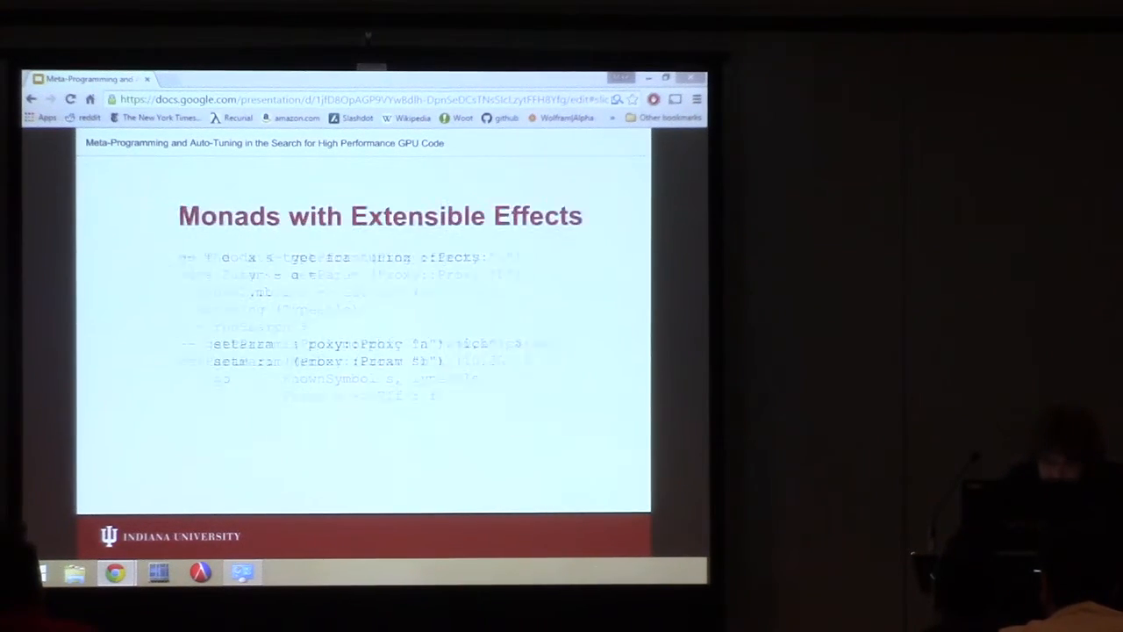
# - Advance from Functional Auto-Tuning to the Histogram slide with its two time-vs-iterations charts
pyautogui.press('Right')
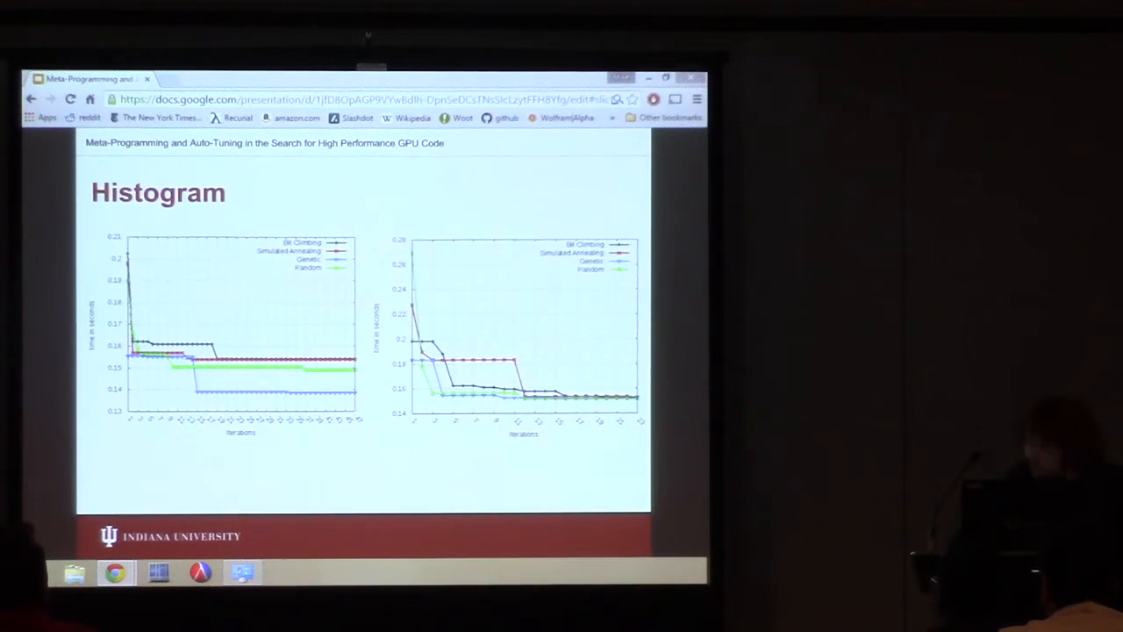
pyautogui.press('Right')
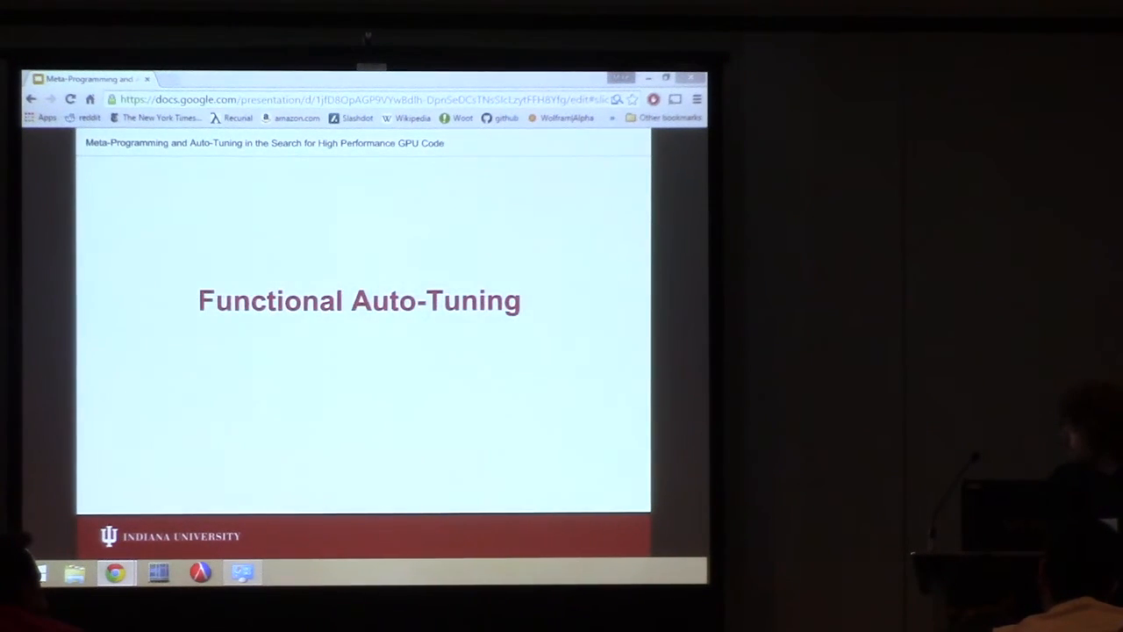
pyautogui.press('Right')
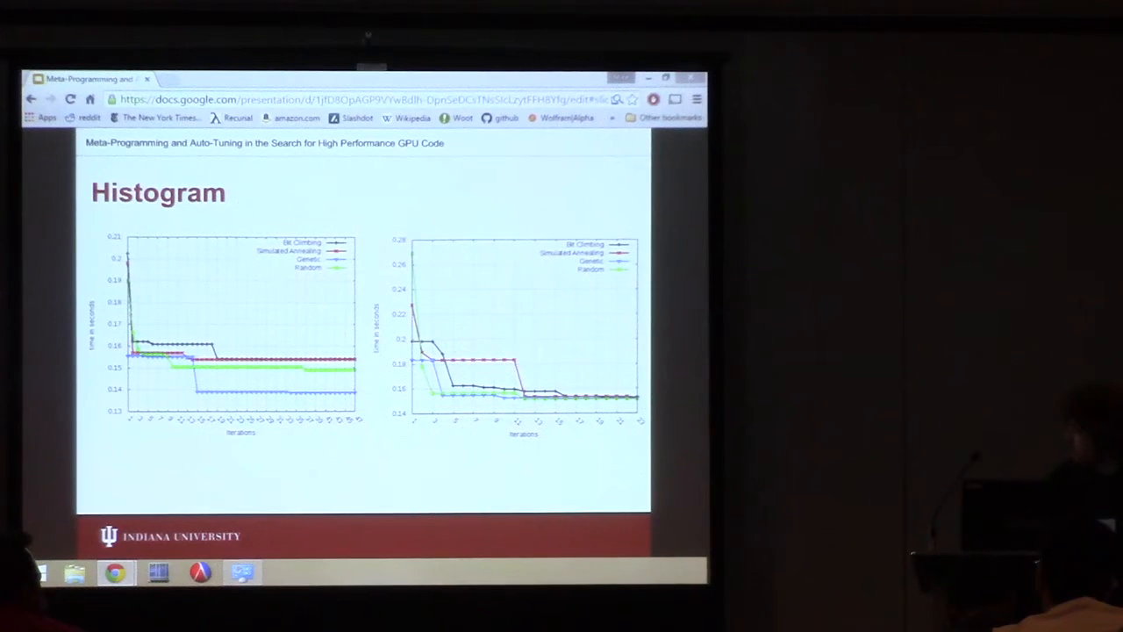